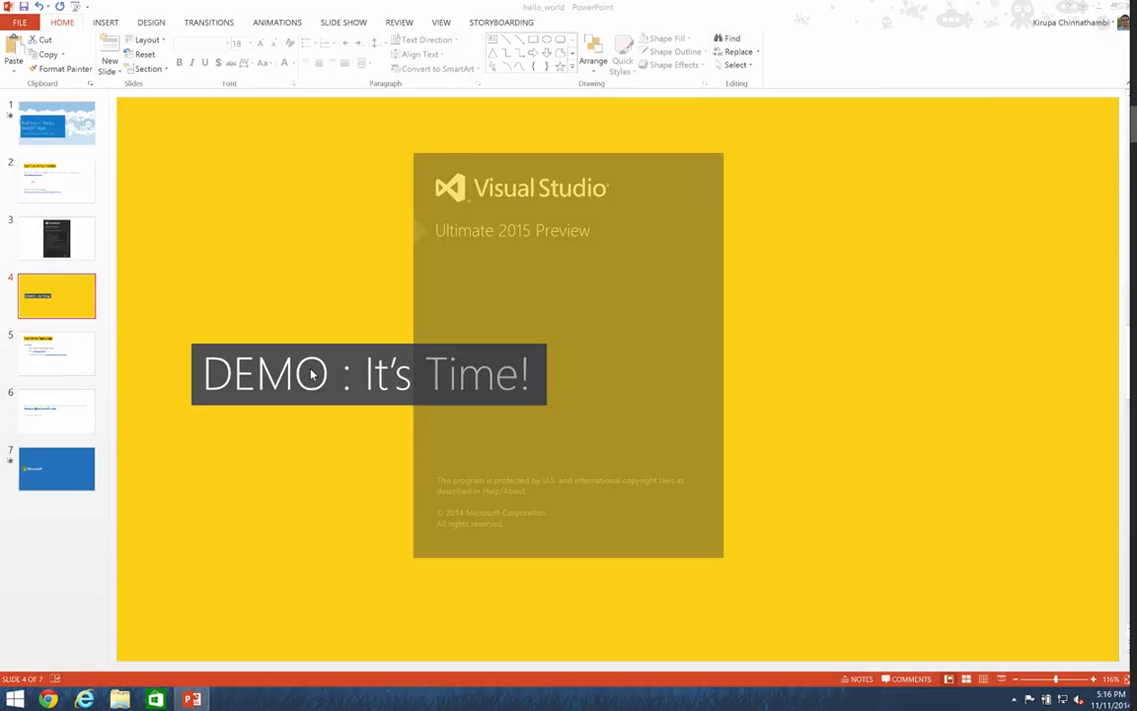
- Switch from PowerPoint to Visual Studio through the taskbar
{"action": "left_click", "coordinate": [226, 699]}
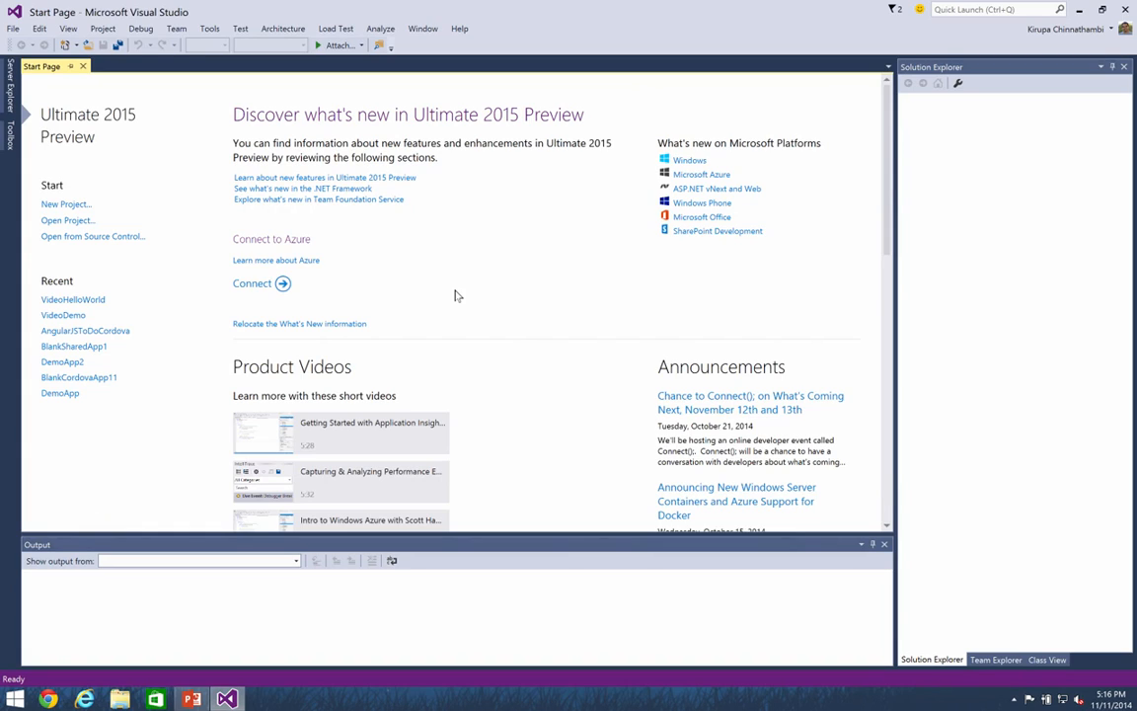
{"action": "mouse_move", "coordinate": [246, 127]}
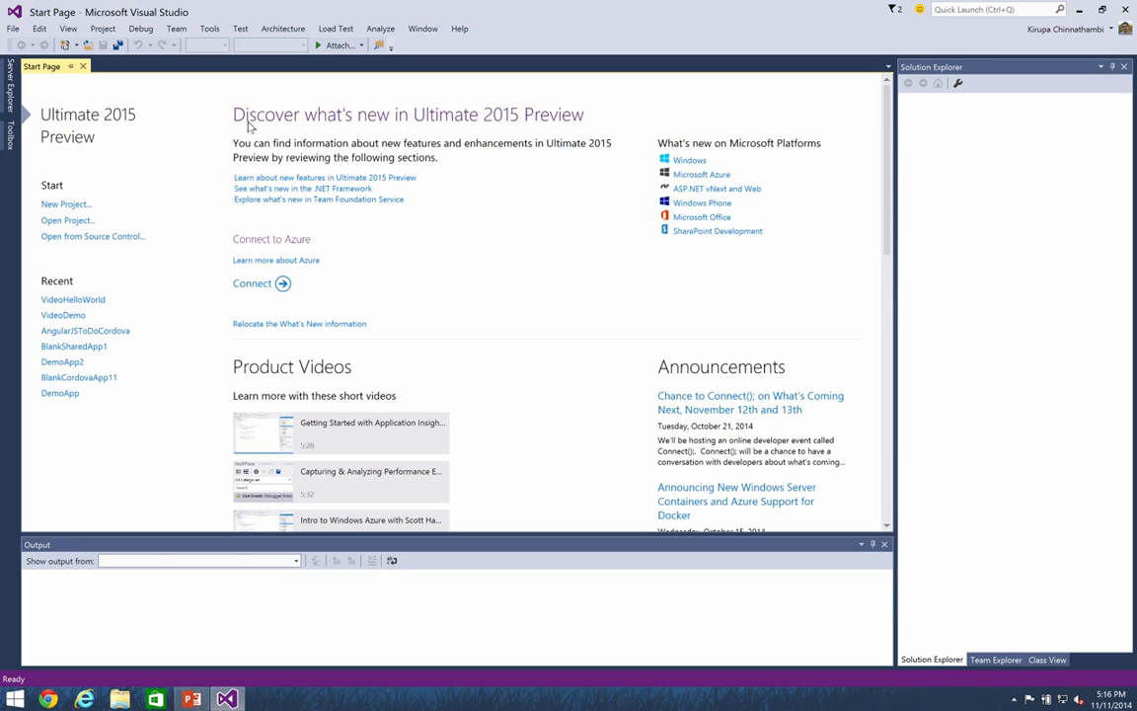
{"action": "mouse_move", "coordinate": [510, 298]}
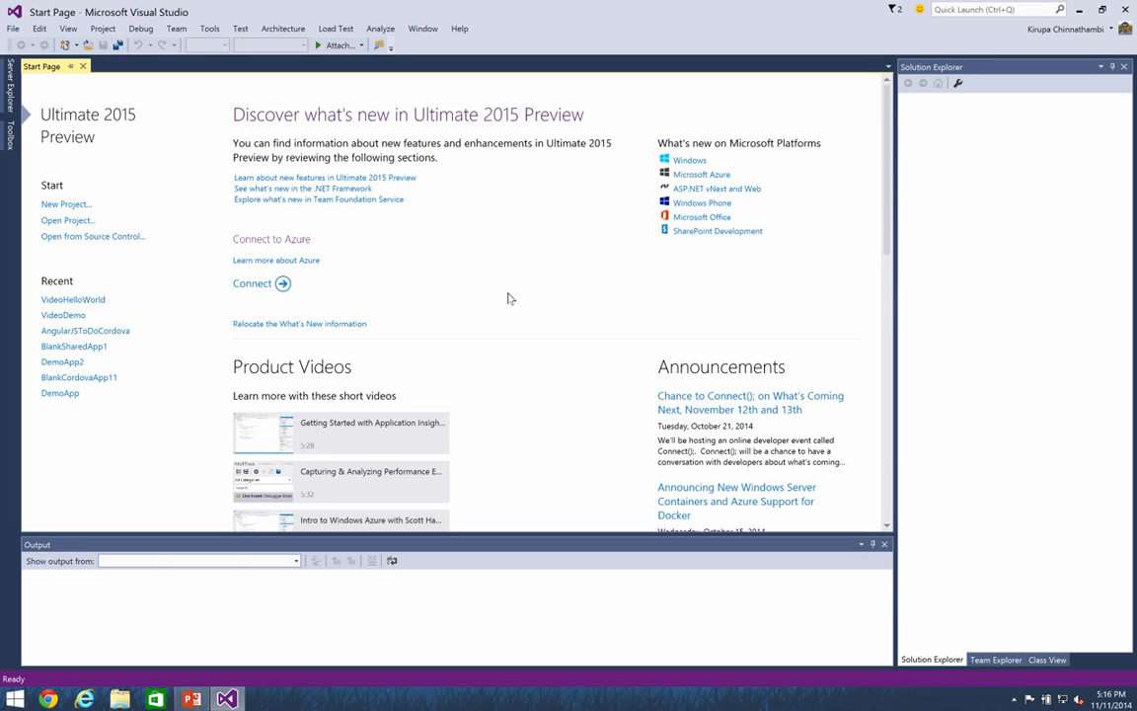
{"action": "mouse_move", "coordinate": [66, 220]}
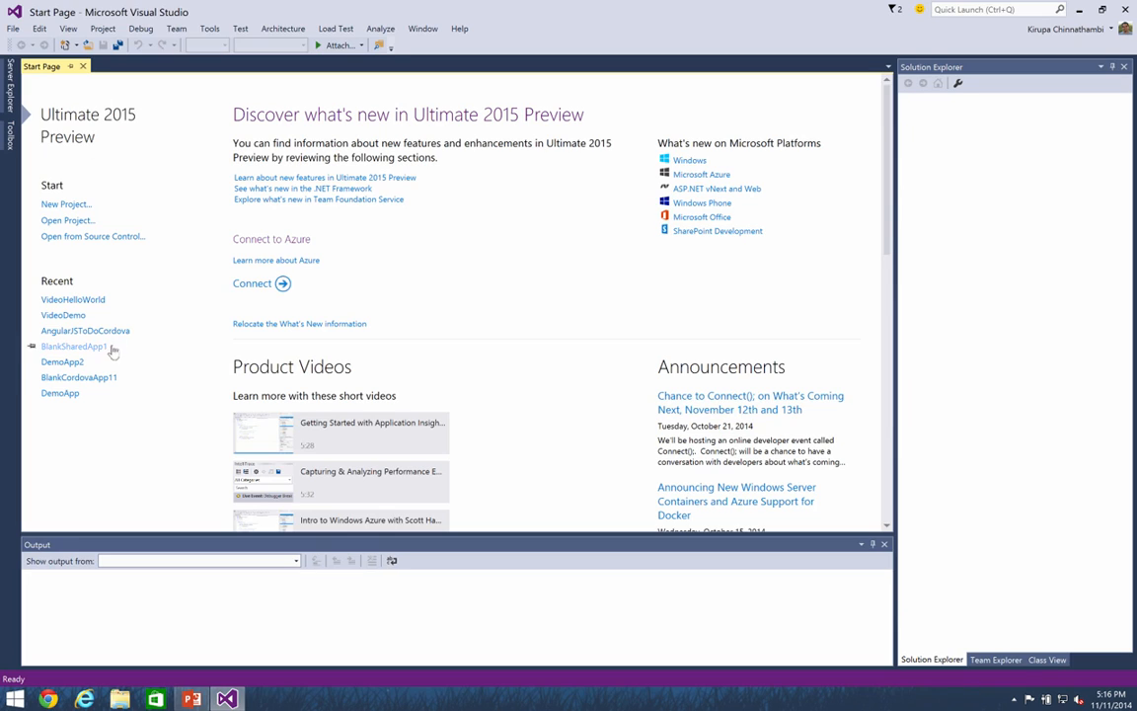
{"action": "mouse_move", "coordinate": [122, 203]}
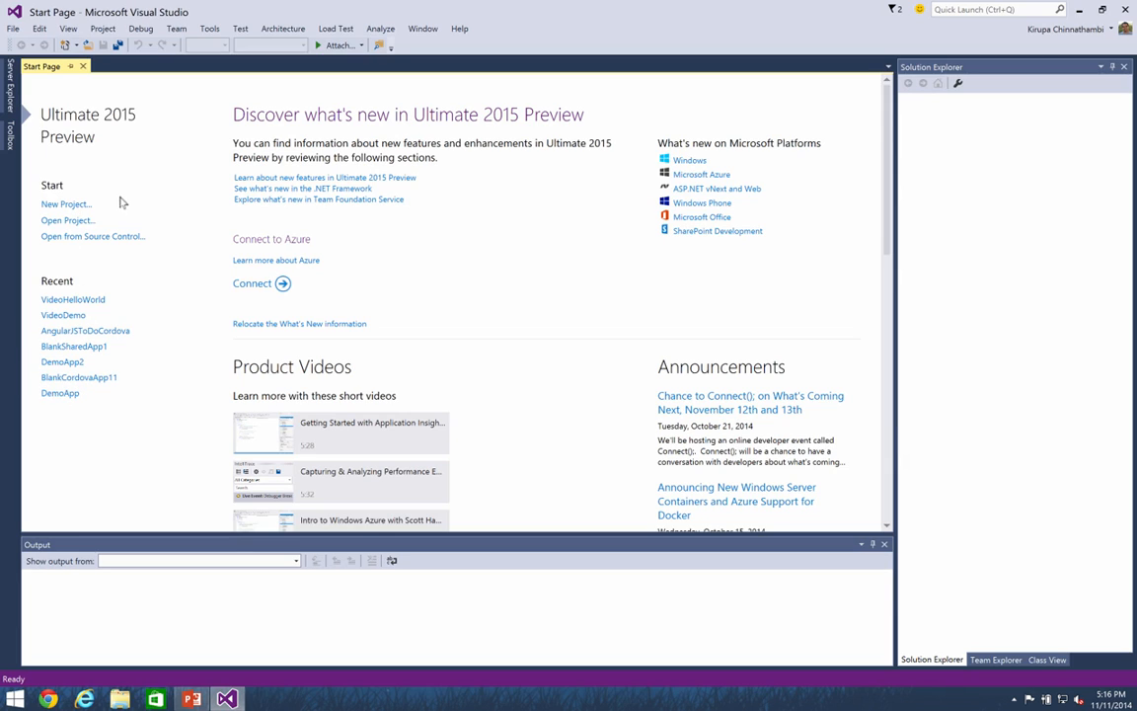
{"action": "mouse_move", "coordinate": [134, 207]}
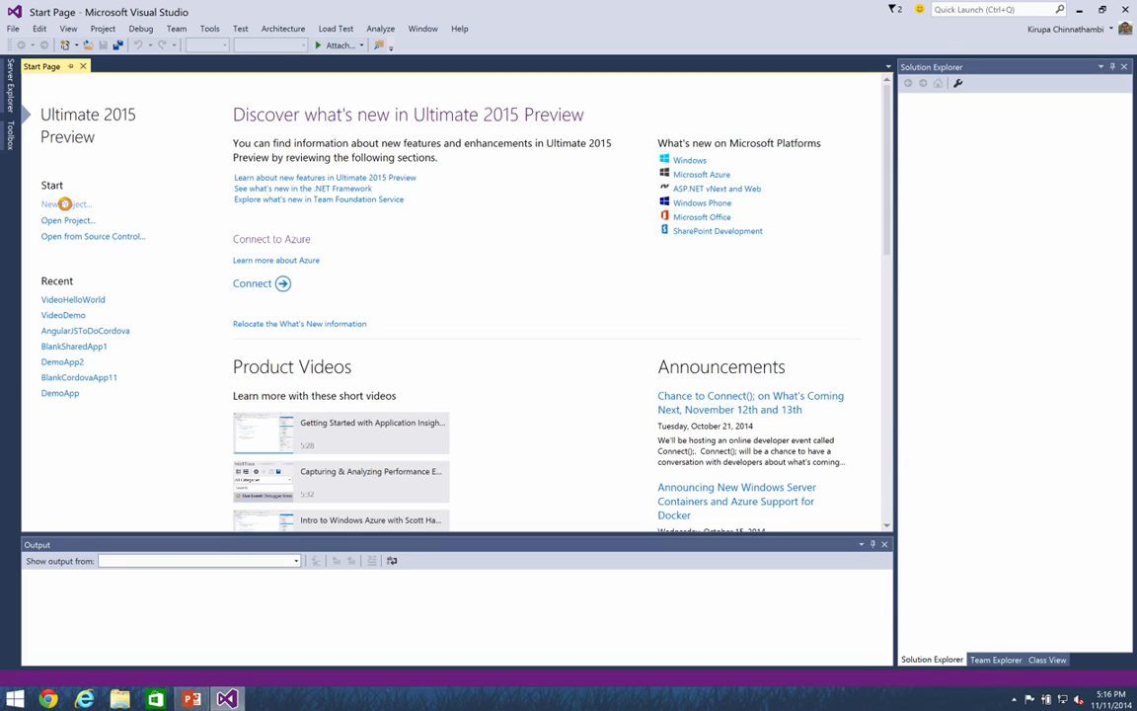
- Choose the Blank App (Apache Cordova) template and name the project HelloWorld
{"action": "left_click", "coordinate": [64, 203]}
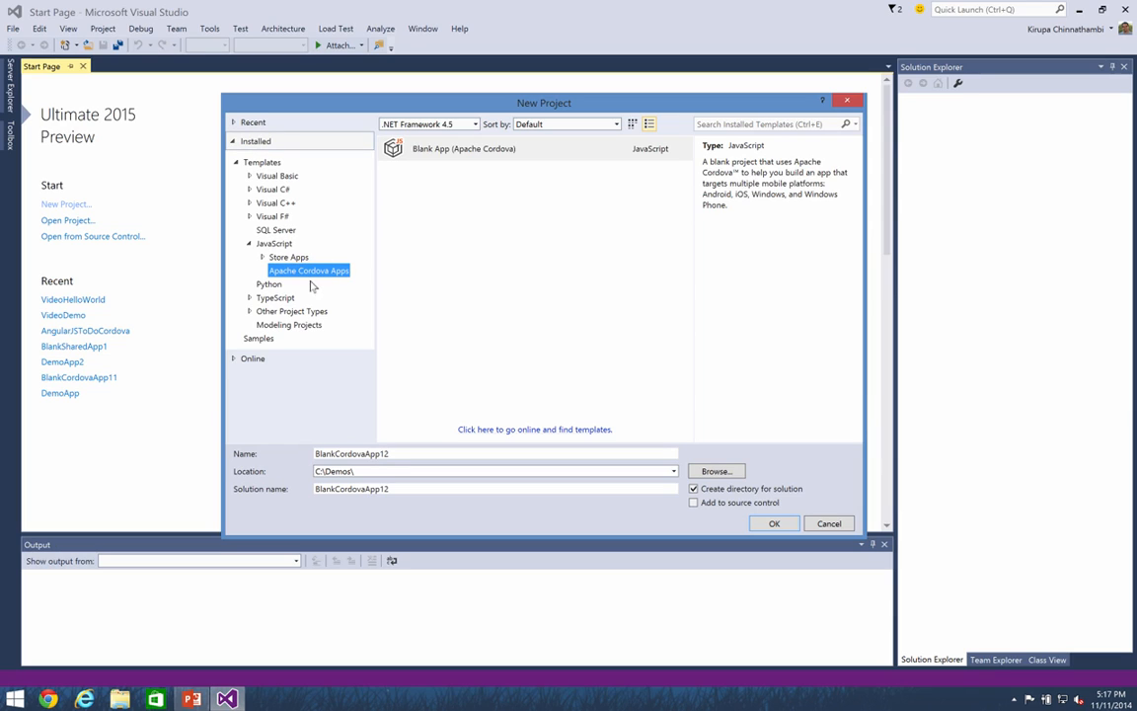
{"action": "mouse_move", "coordinate": [304, 279]}
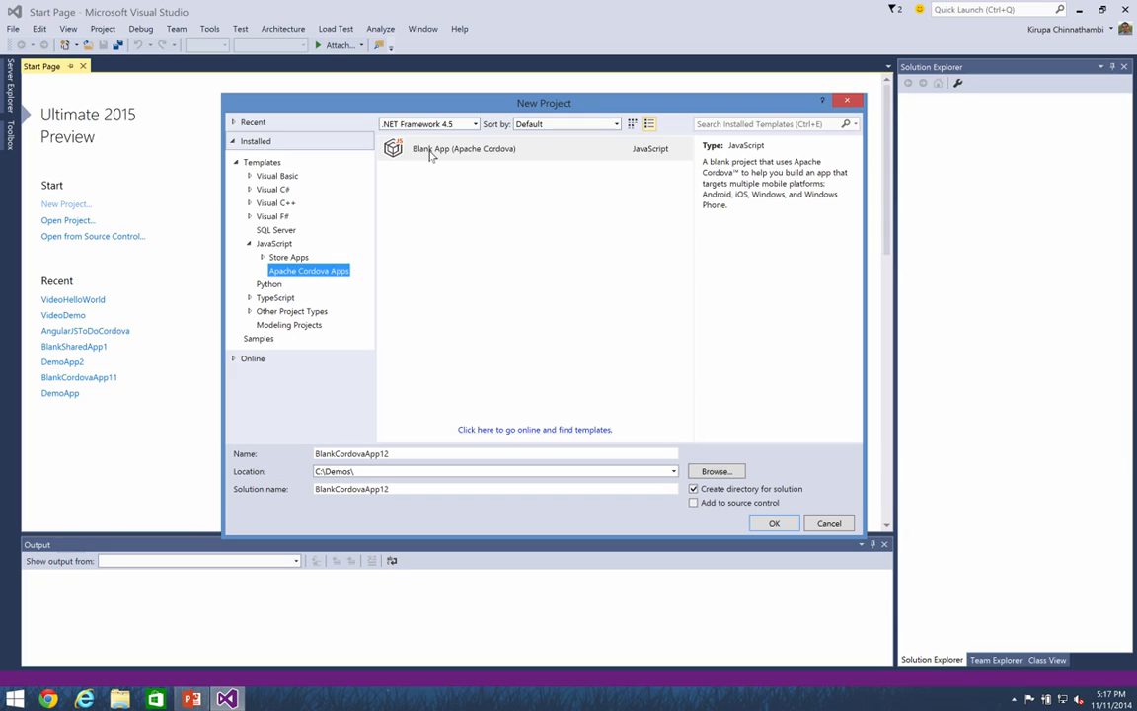
{"action": "left_click", "coordinate": [464, 148]}
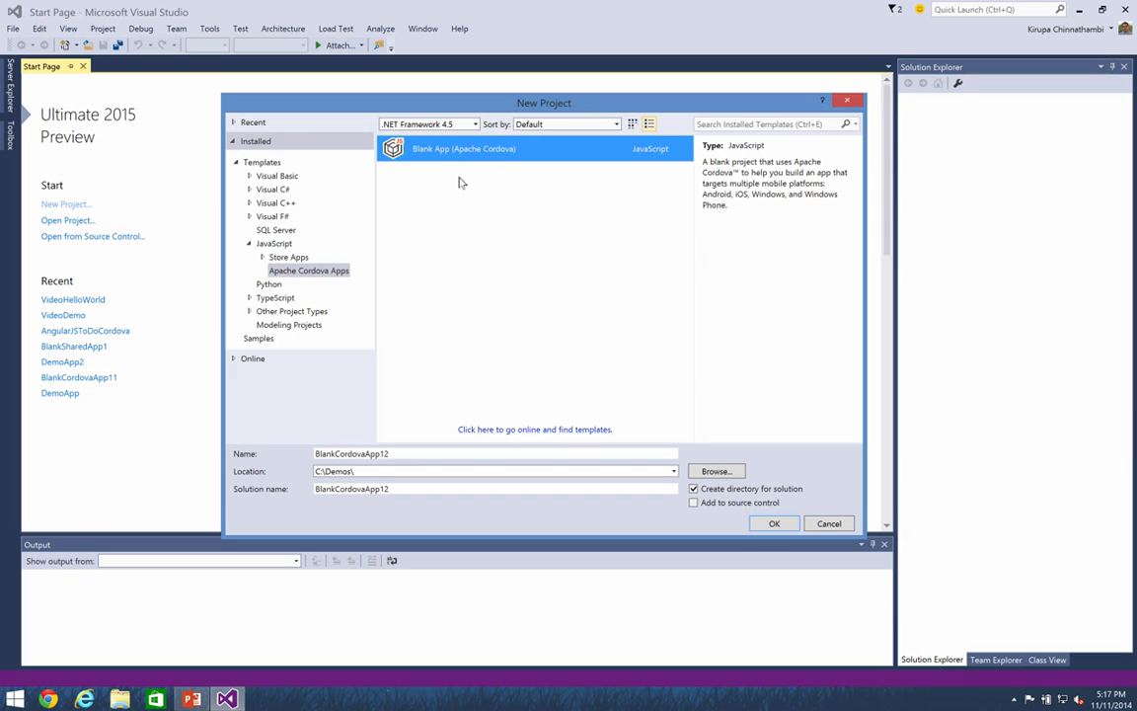
{"action": "mouse_move", "coordinate": [428, 185]}
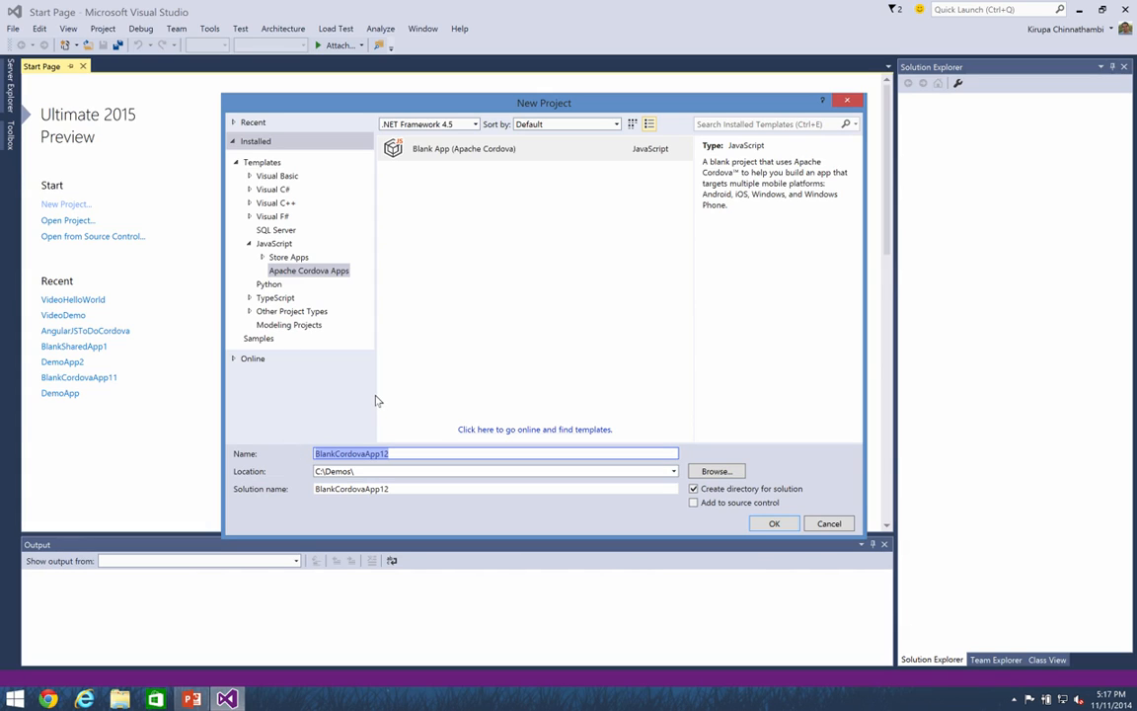
{"action": "type", "text": "HelloWorld"}
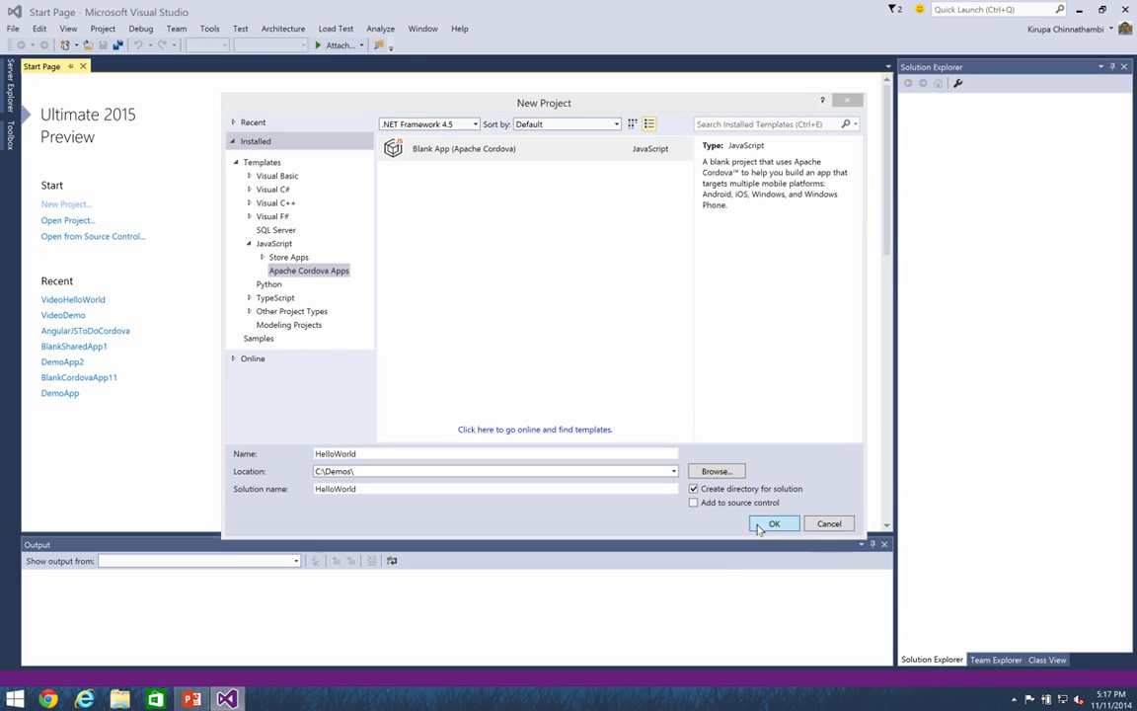
- Confirm the New Project dialog to generate the HelloWorld project
{"action": "left_click", "coordinate": [774, 523]}
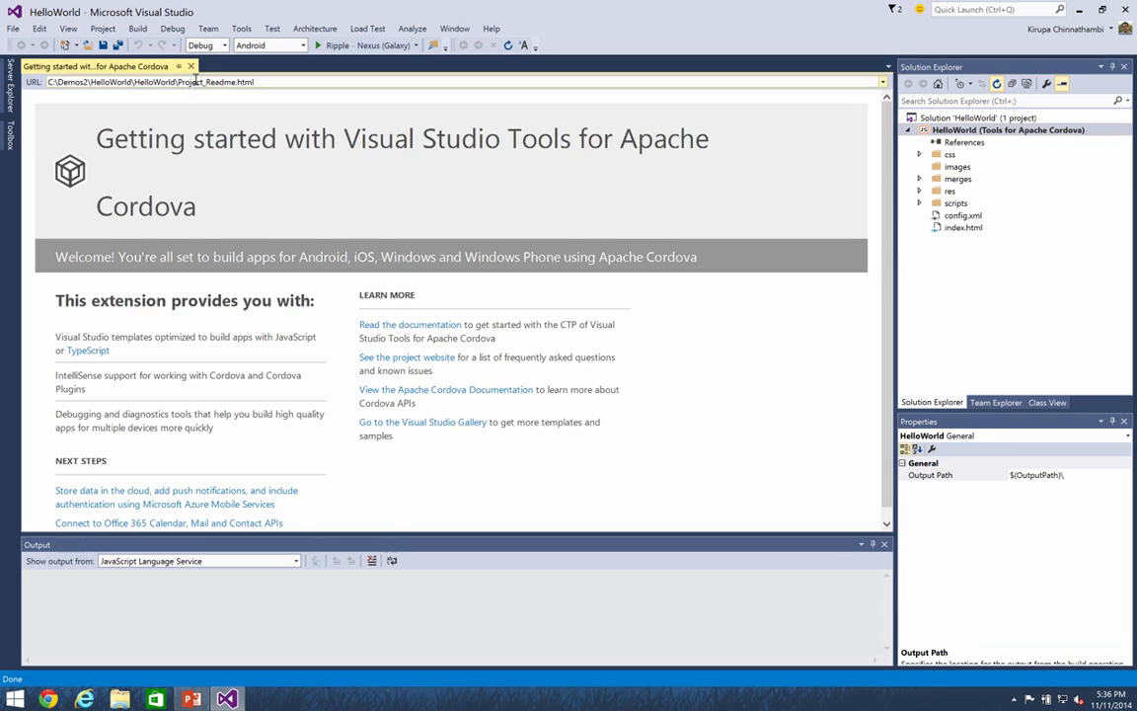
- Close Project_Readme, then expand and collapse the merges and res folders
{"action": "left_click", "coordinate": [190, 66]}
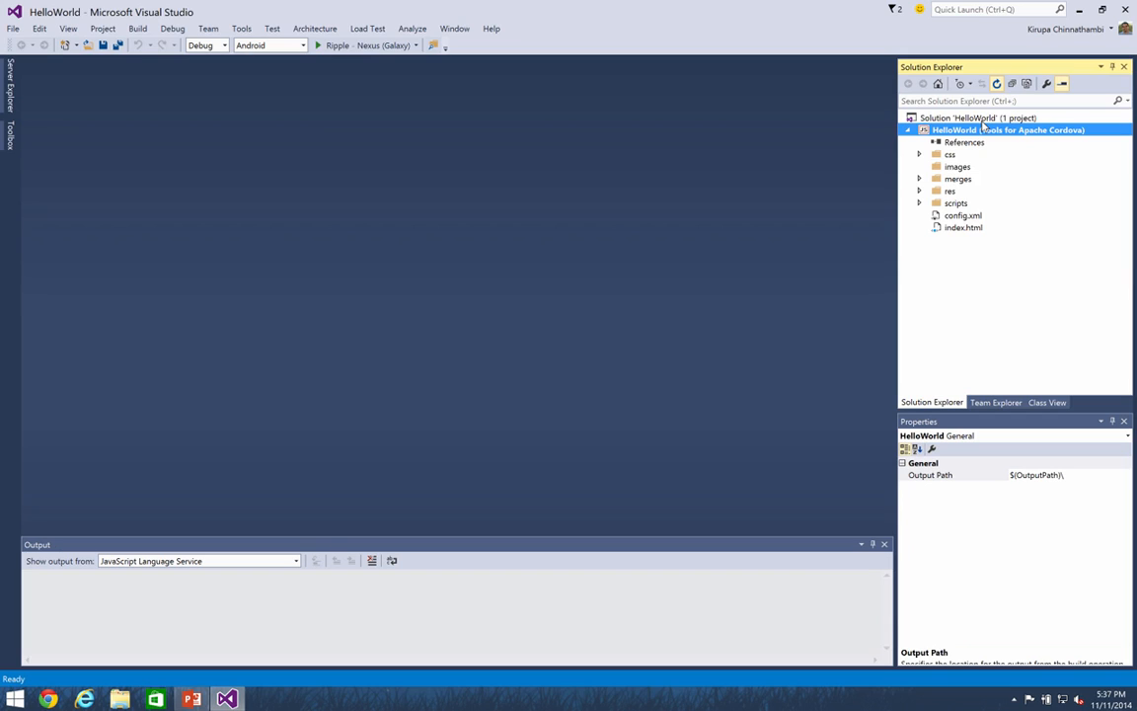
{"action": "left_click", "coordinate": [920, 179]}
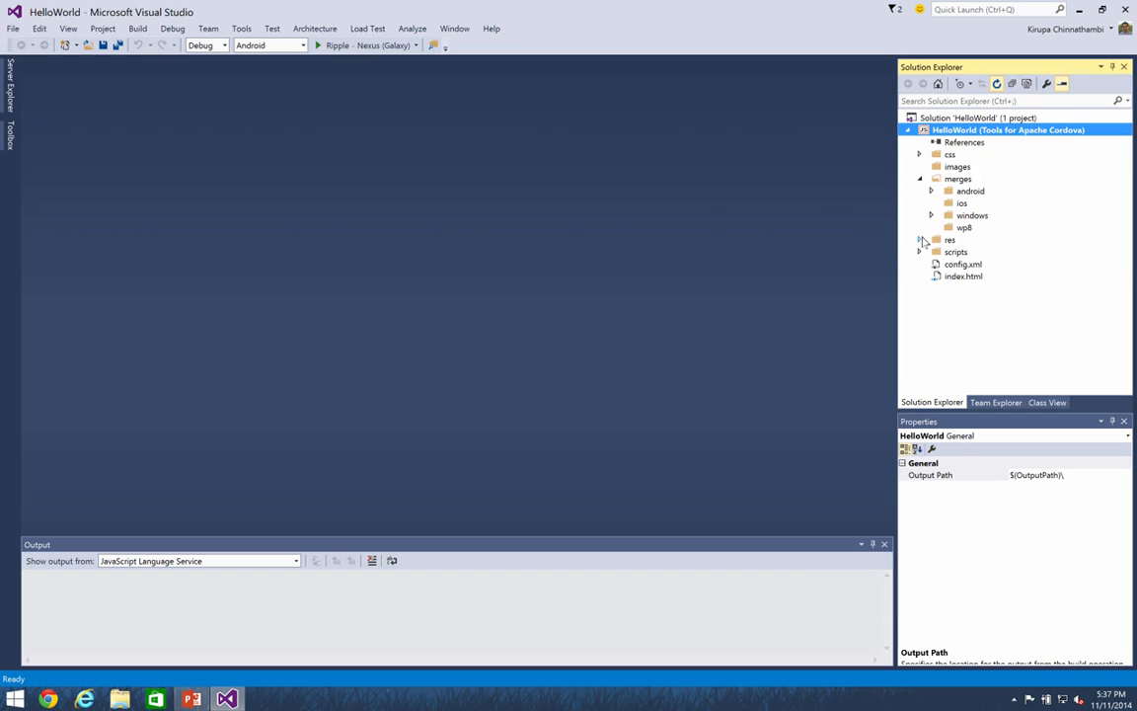
{"action": "left_click", "coordinate": [920, 239]}
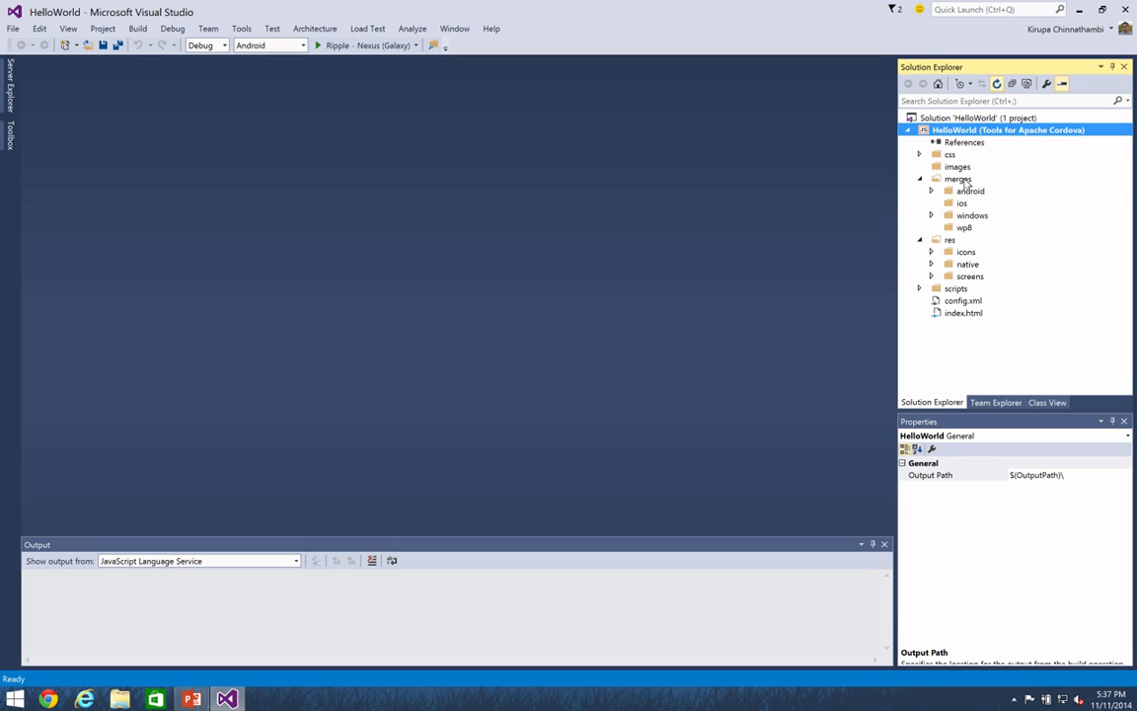
{"action": "mouse_move", "coordinate": [1034, 157]}
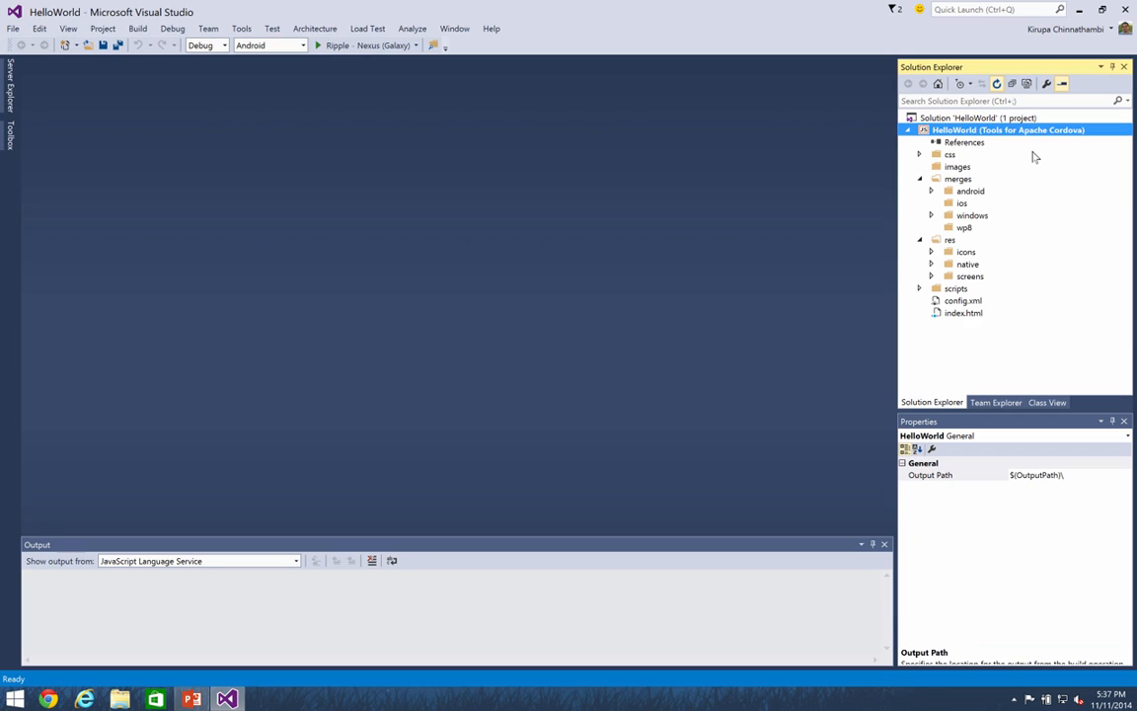
{"action": "left_click", "coordinate": [920, 179]}
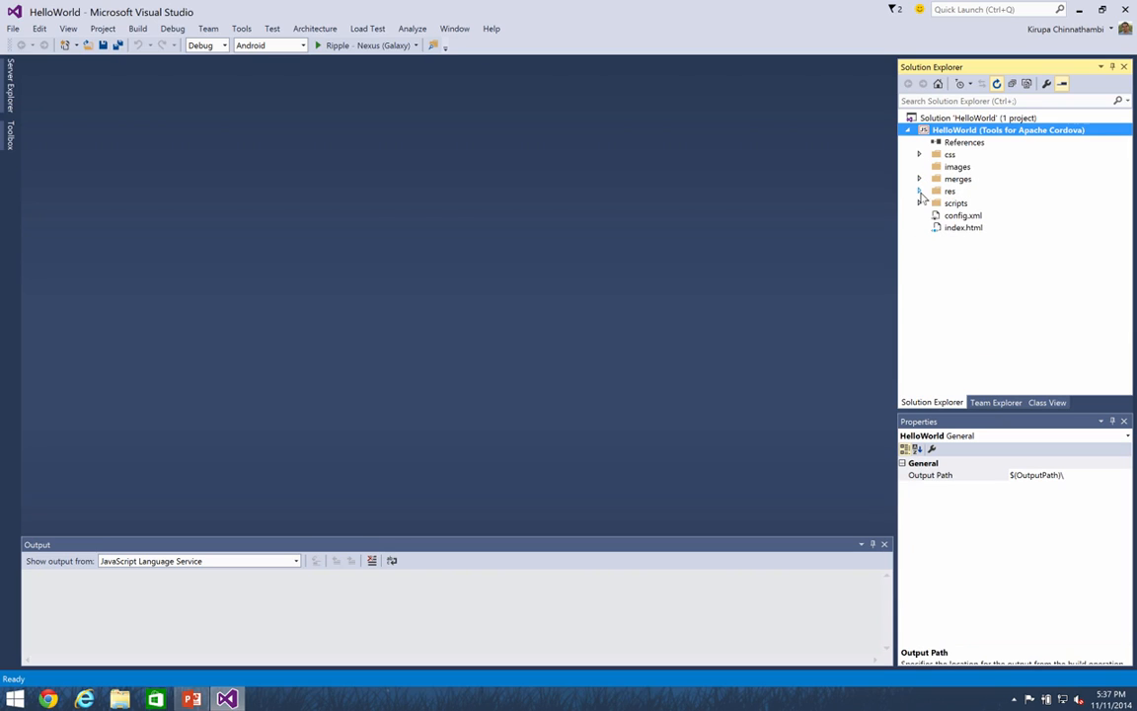
- Open index.html from Solution Explorer in the code editor
{"action": "double_click", "coordinate": [963, 227]}
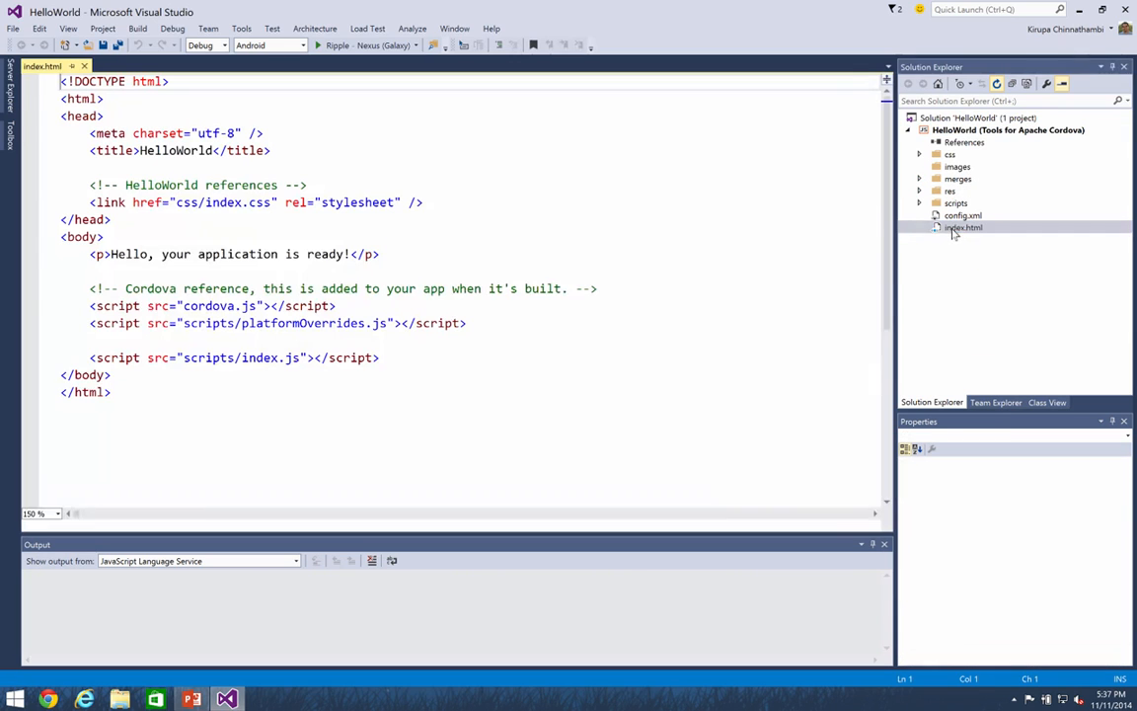
{"action": "left_click", "coordinate": [963, 227]}
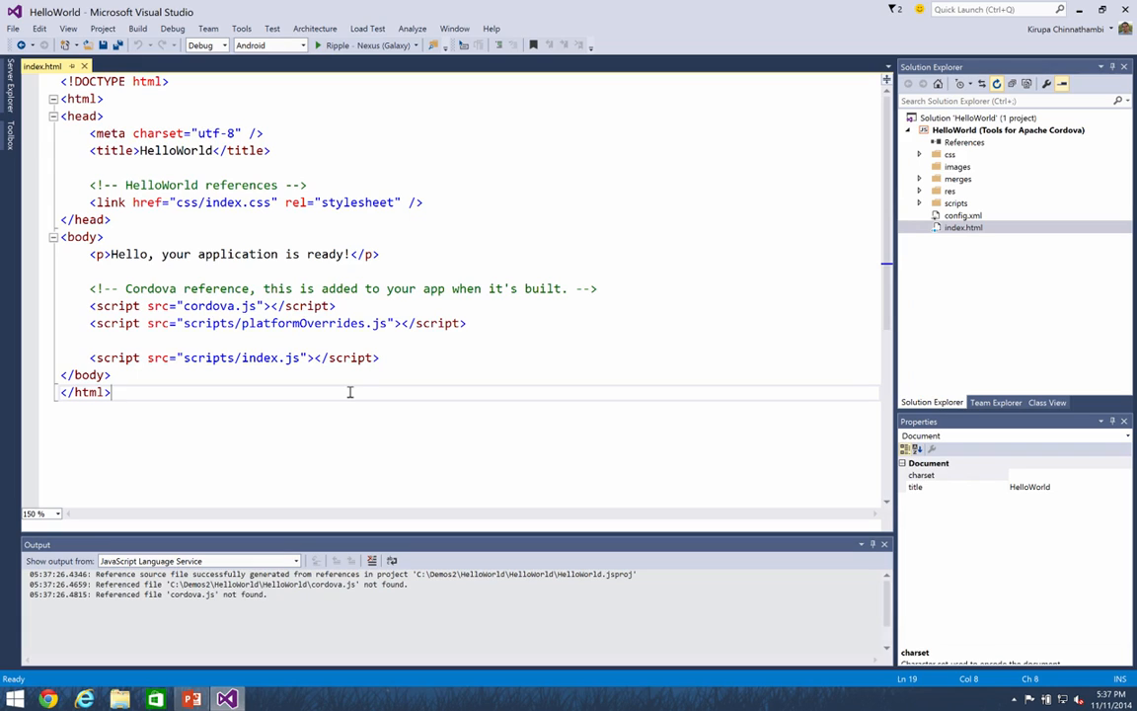
{"action": "mouse_move", "coordinate": [340, 208]}
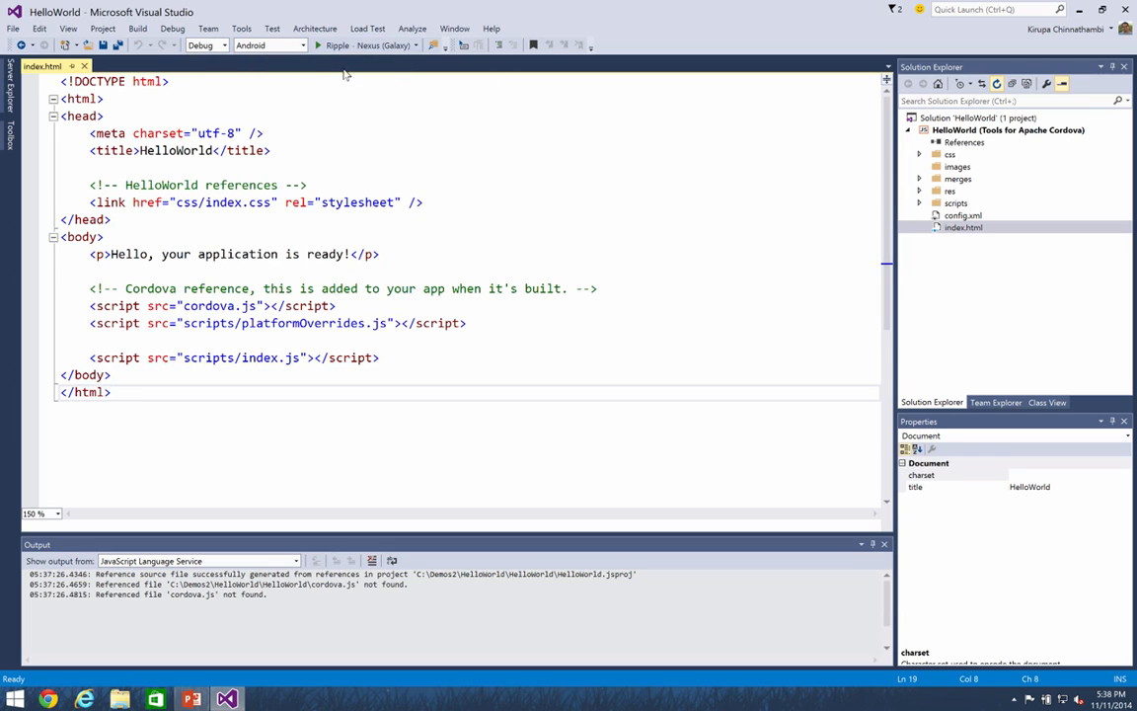
- Run the app for Android on the Ripple - Nexus (Galaxy) simulator
{"action": "left_click", "coordinate": [303, 46]}
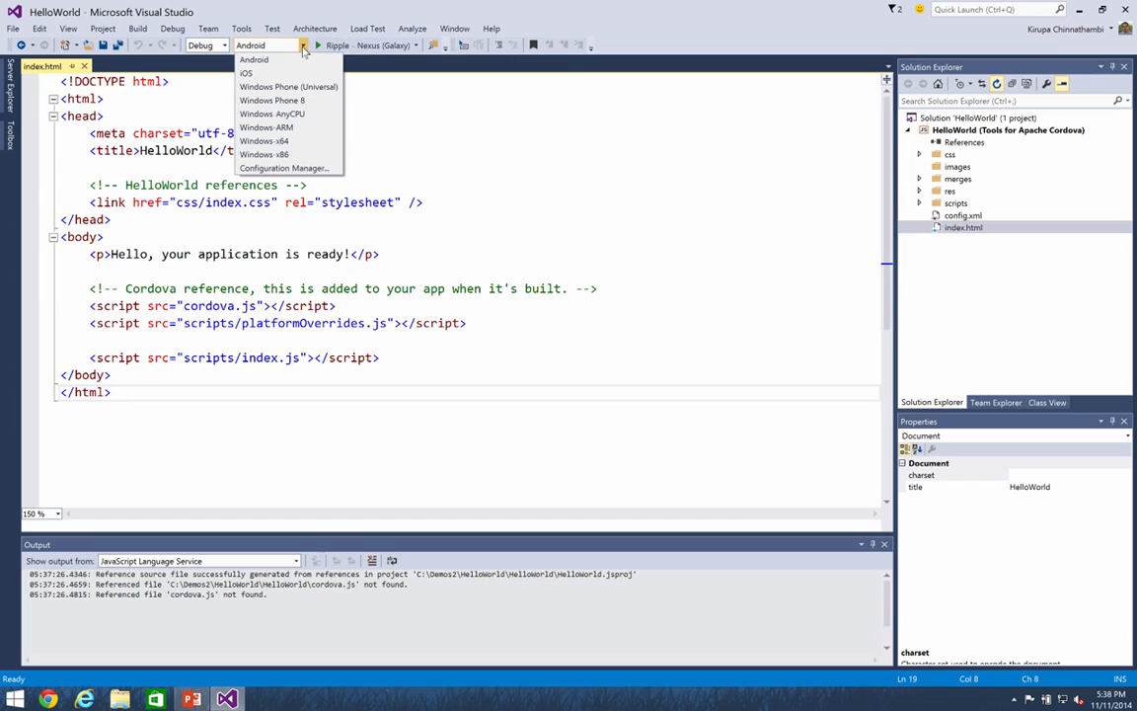
{"action": "mouse_move", "coordinate": [260, 72]}
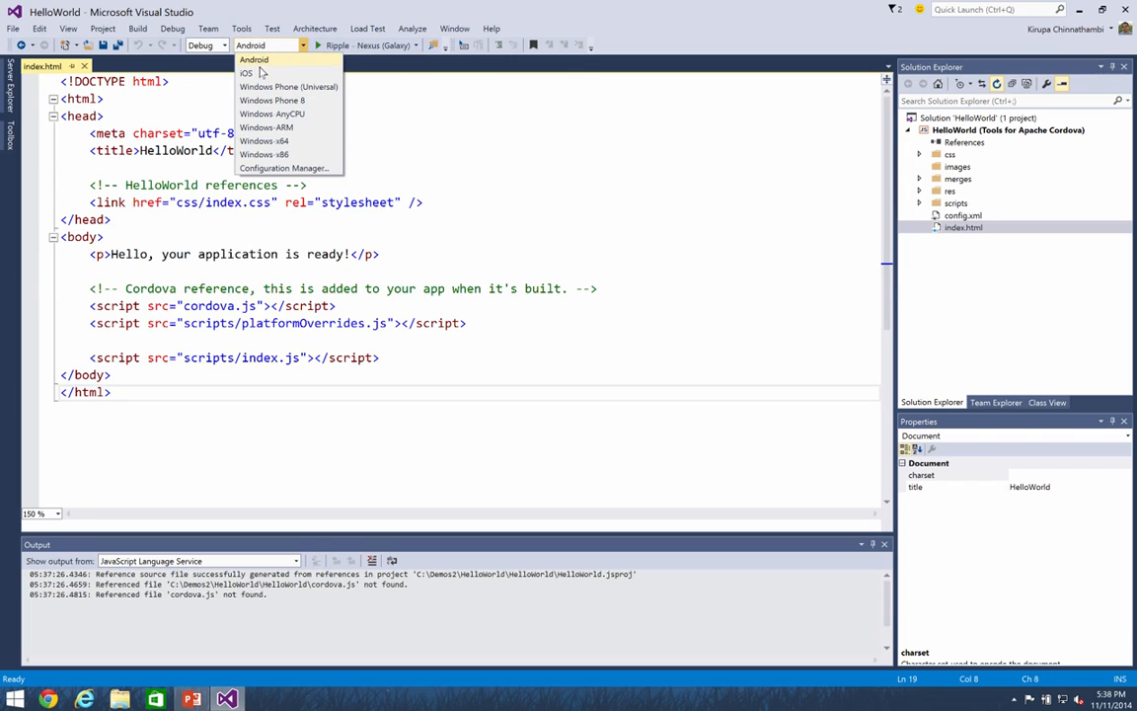
{"action": "mouse_move", "coordinate": [288, 87]}
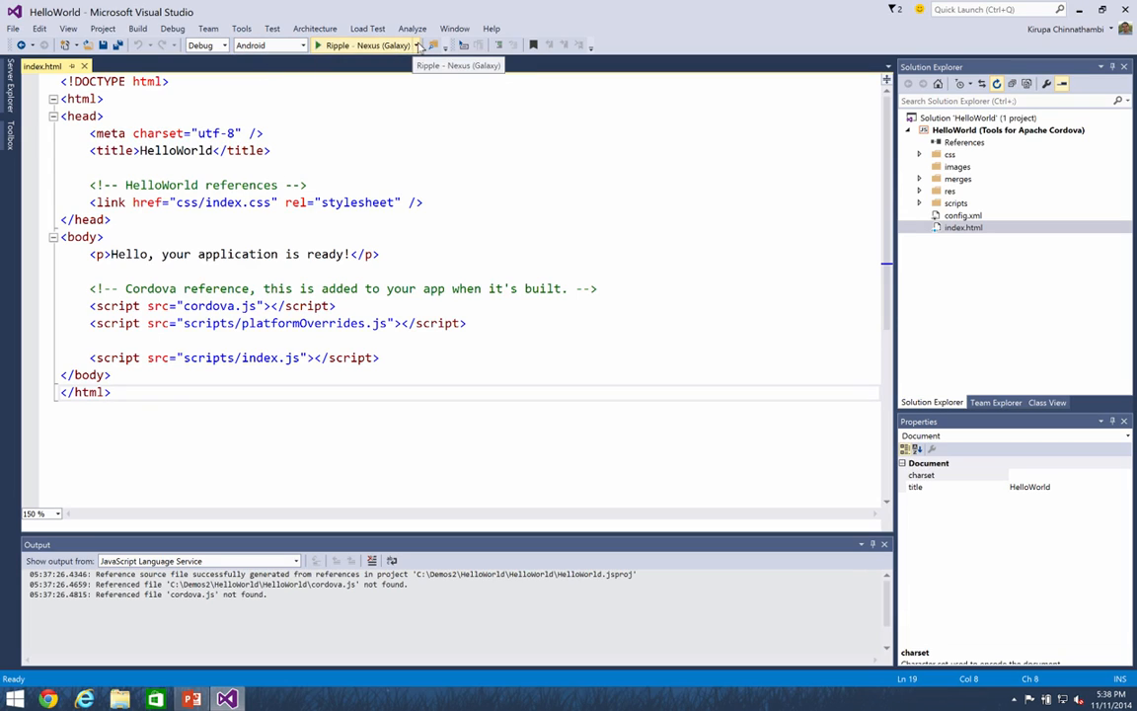
{"action": "left_click", "coordinate": [419, 45]}
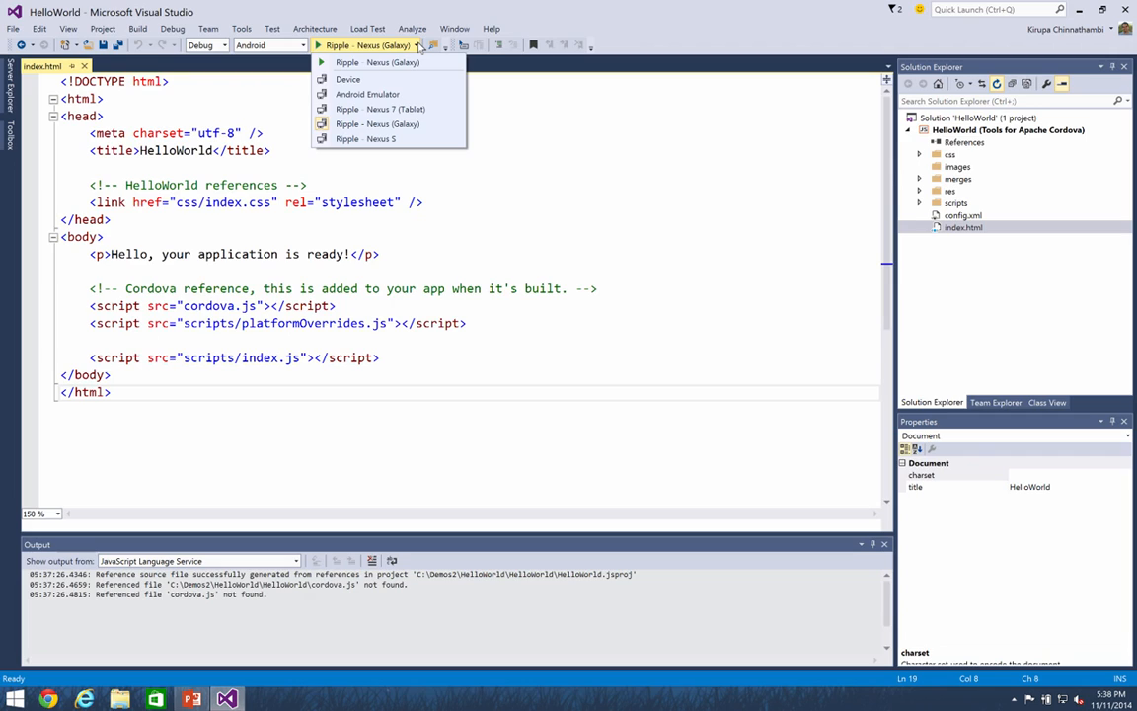
{"action": "mouse_move", "coordinate": [385, 61]}
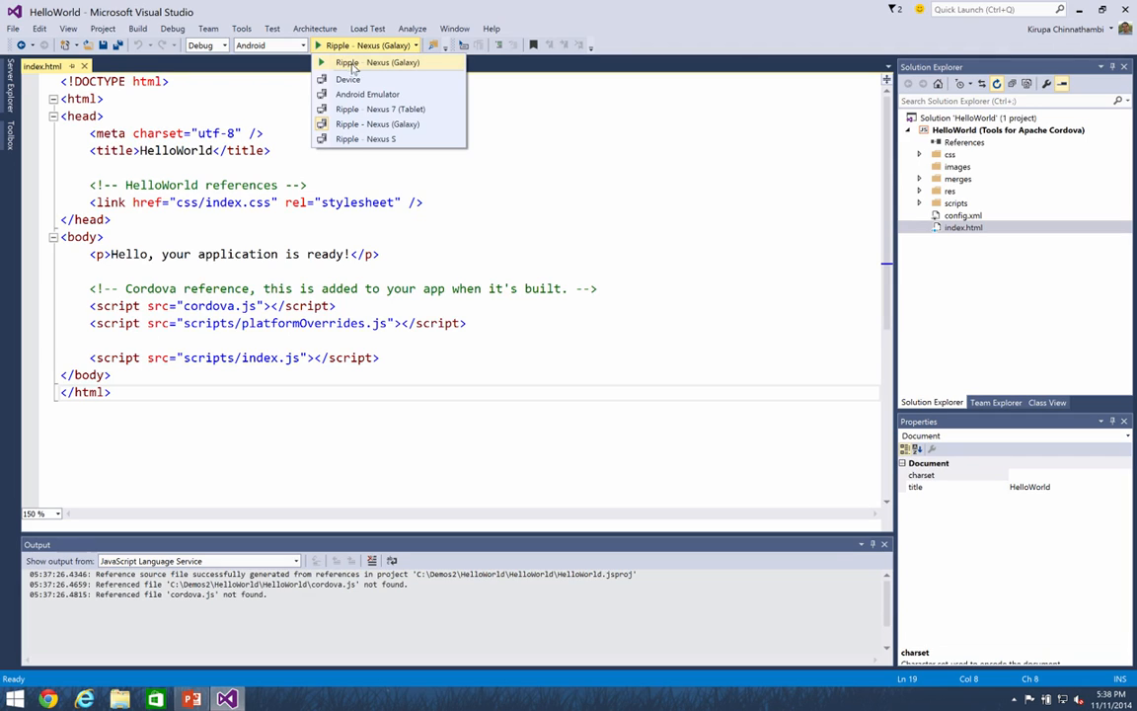
{"action": "mouse_move", "coordinate": [368, 94]}
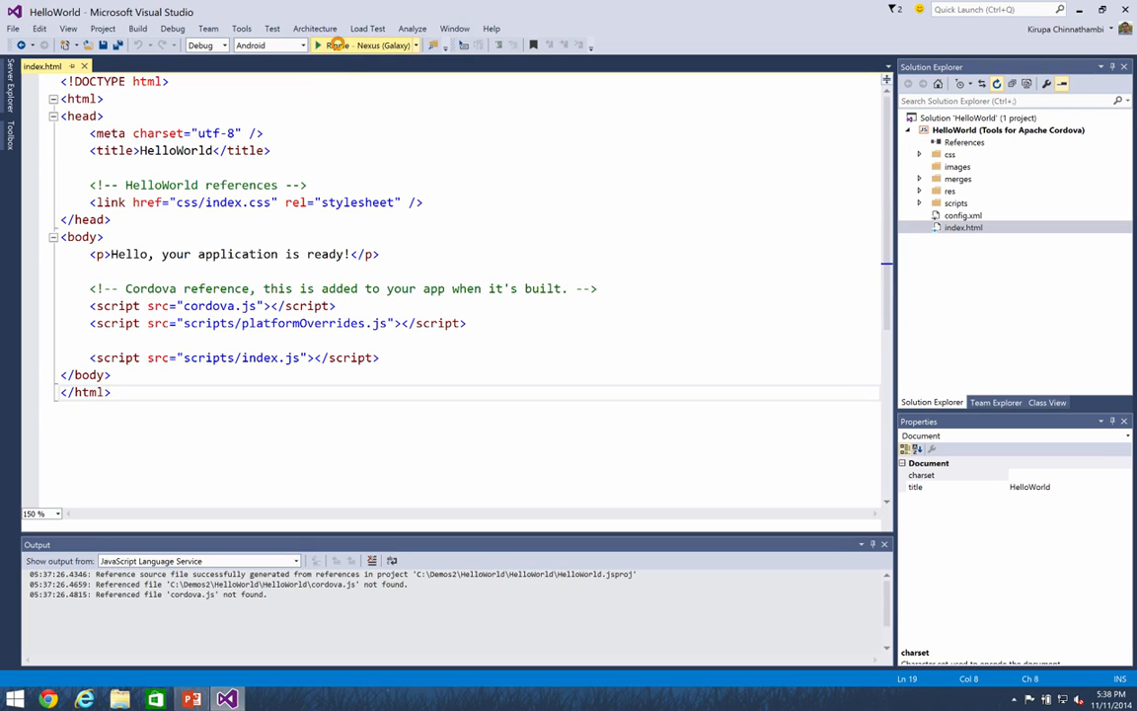
{"action": "left_click", "coordinate": [319, 45]}
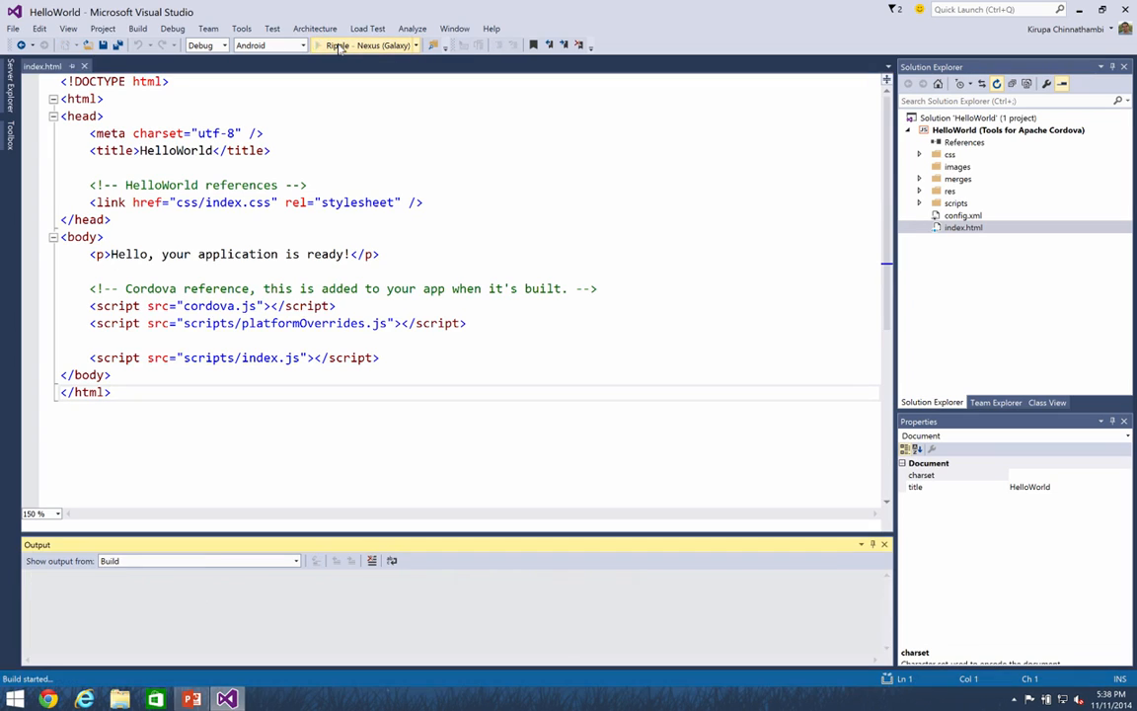
- Bring up the Chrome window showing HelloWorld in the Ripple simulator
{"action": "left_click", "coordinate": [337, 45]}
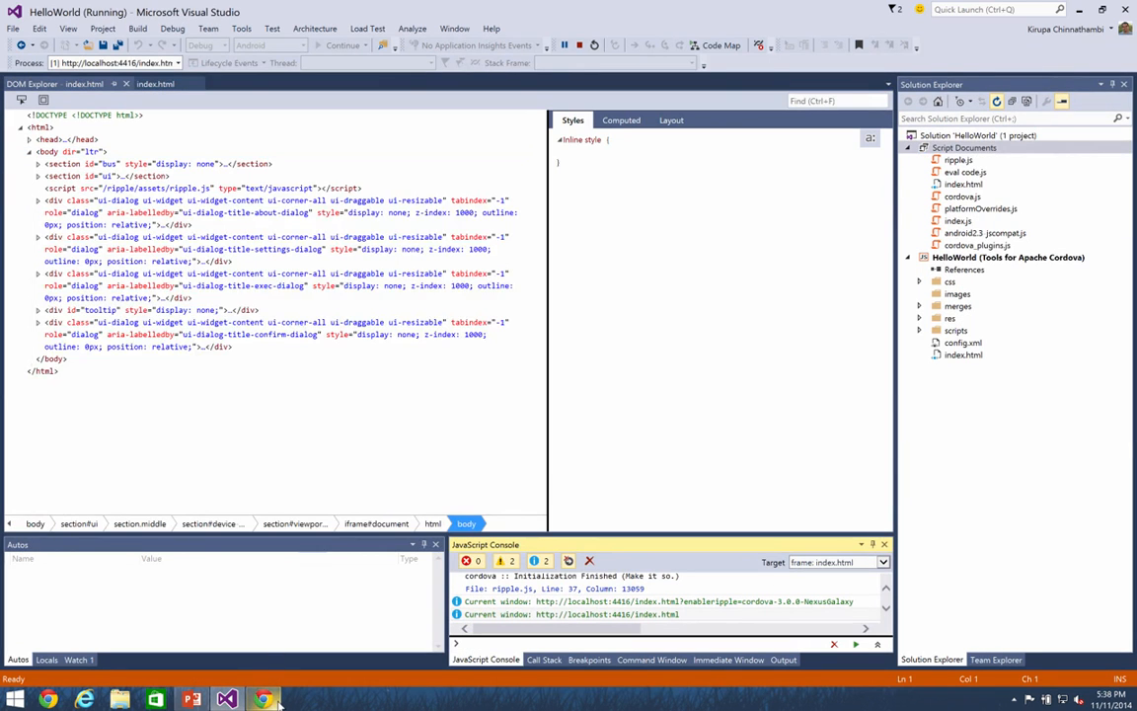
{"action": "left_click", "coordinate": [263, 699]}
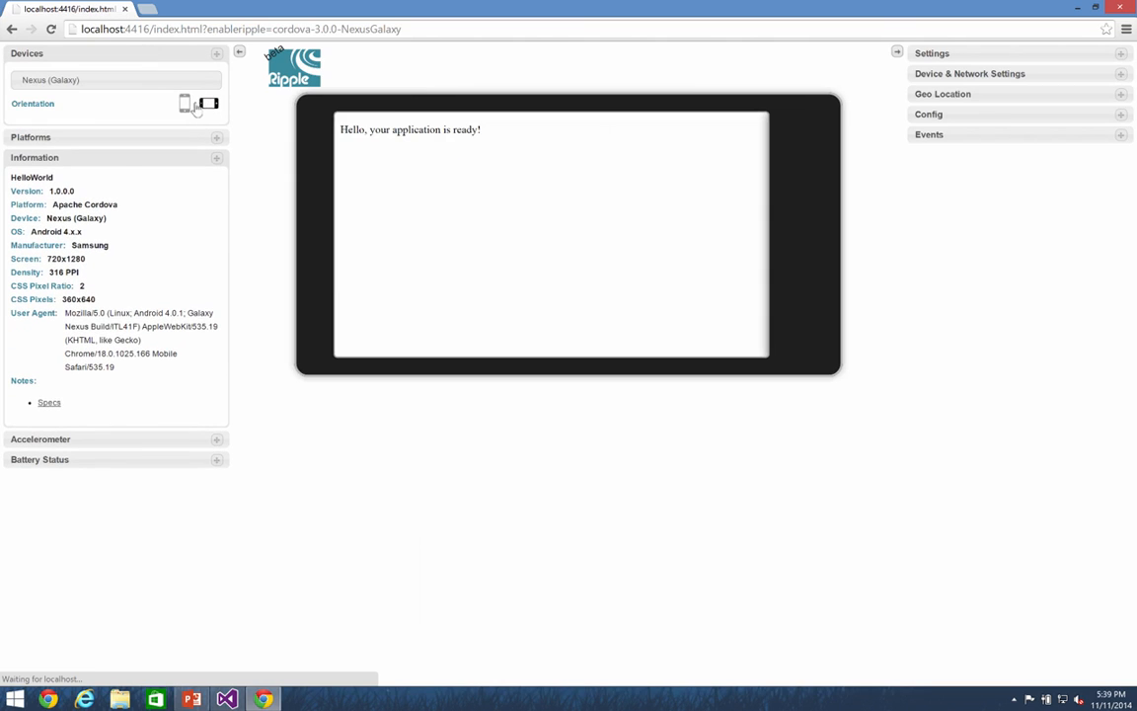
{"action": "left_click", "coordinate": [208, 104]}
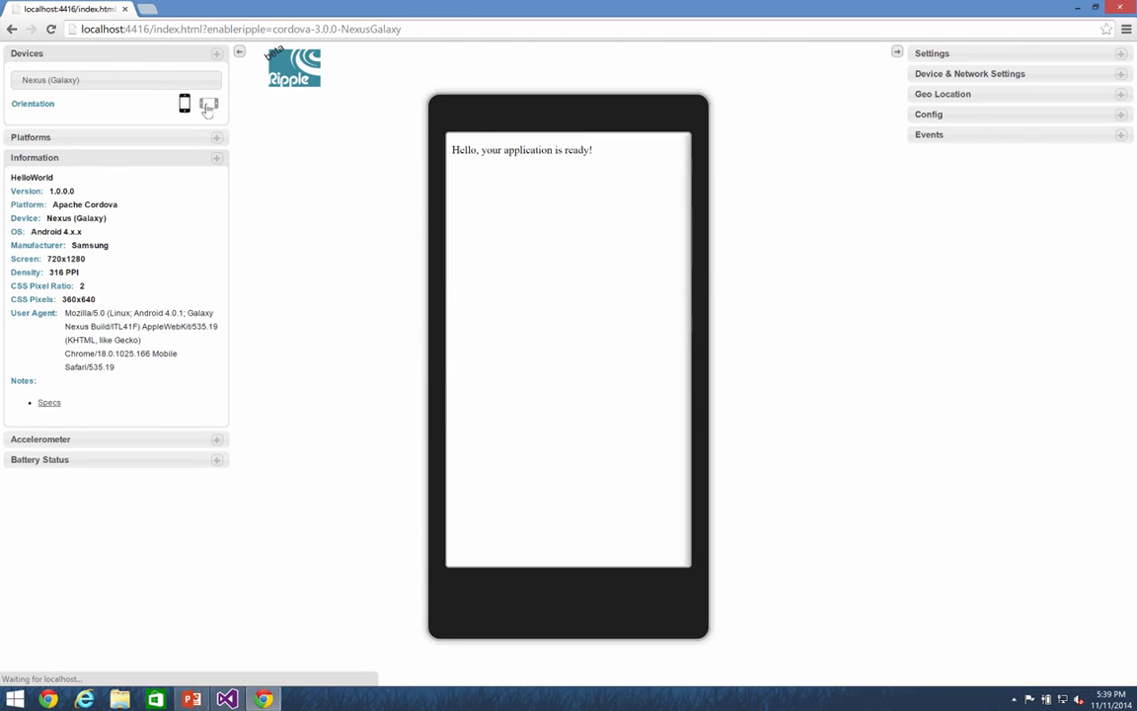
{"action": "left_click", "coordinate": [208, 103]}
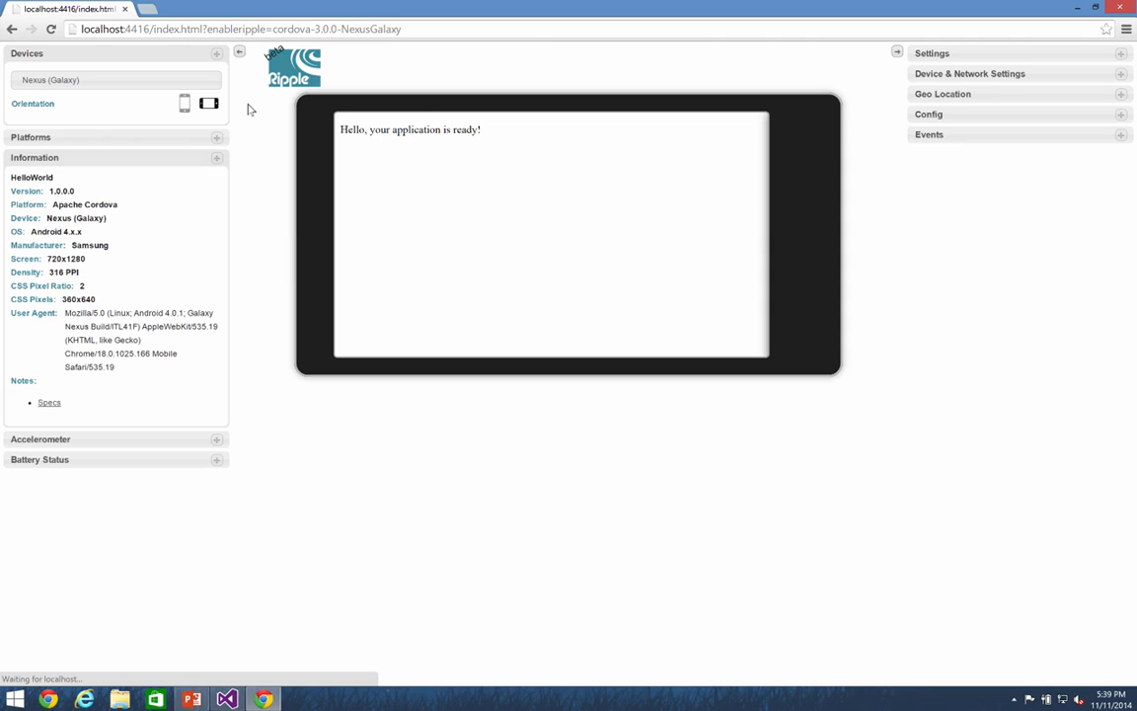
{"action": "left_click", "coordinate": [183, 103]}
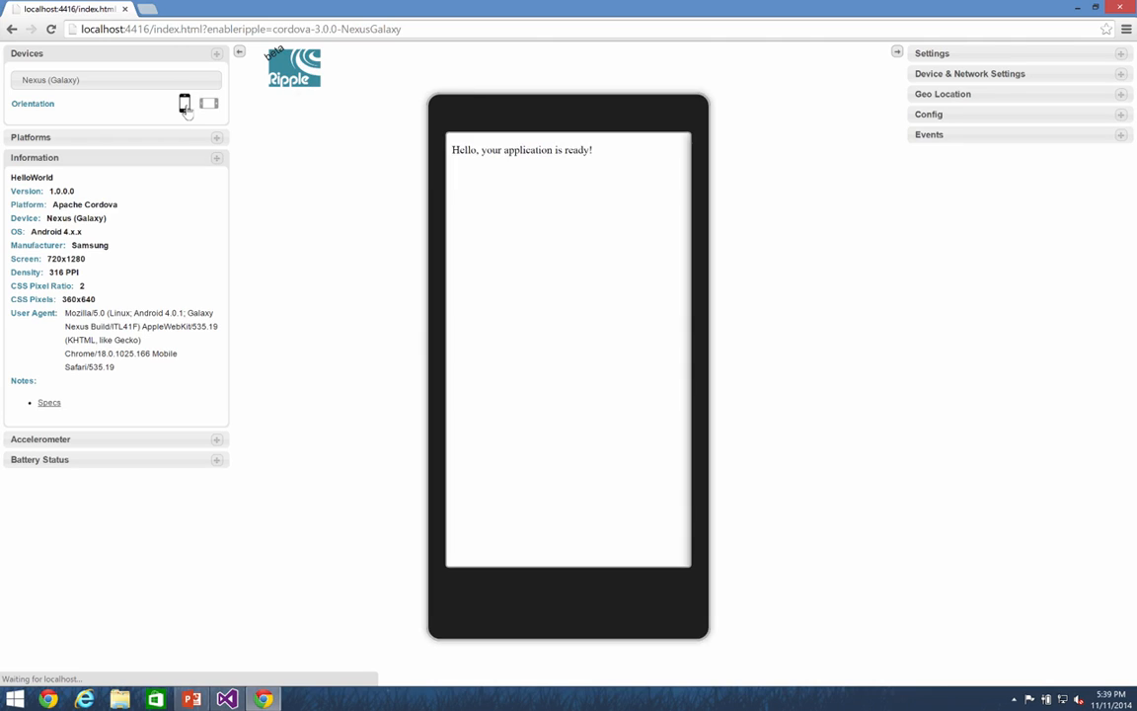
{"action": "mouse_move", "coordinate": [96, 439]}
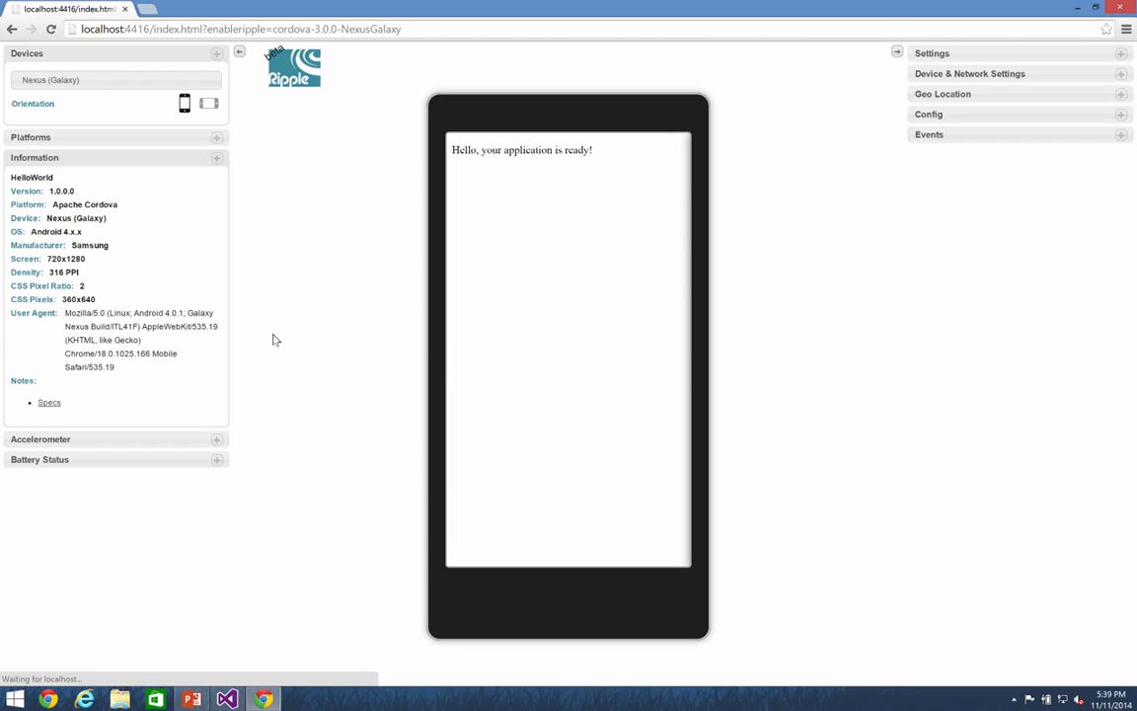
{"action": "mouse_move", "coordinate": [469, 218]}
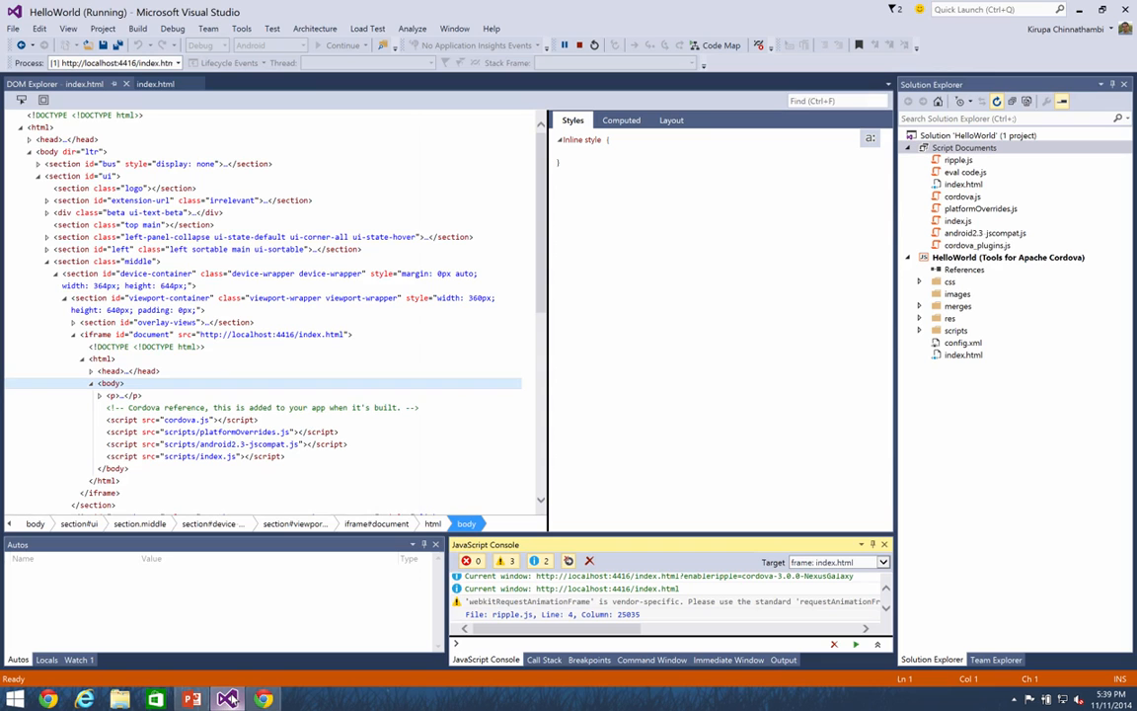
- In index.html, replace 'your application is ready' with 'world'
{"action": "left_click", "coordinate": [155, 84]}
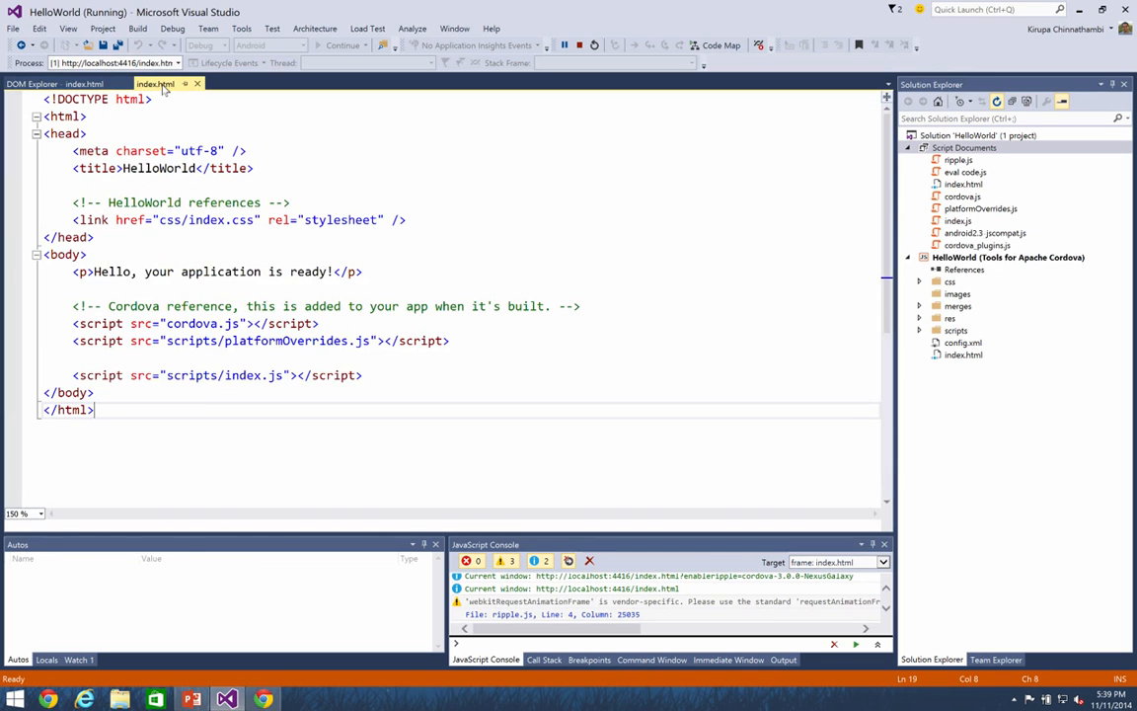
{"action": "left_click_drag", "start_coordinate": [144, 272], "coordinate": [262, 272]}
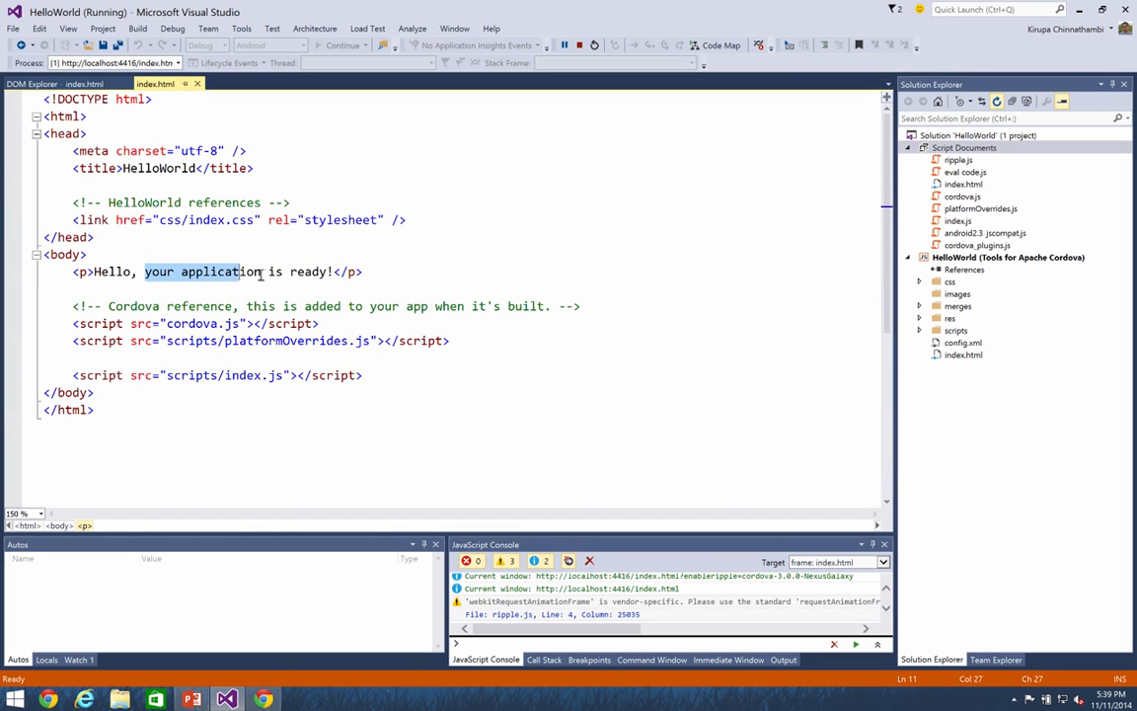
{"action": "type", "text": "w!</p>"}
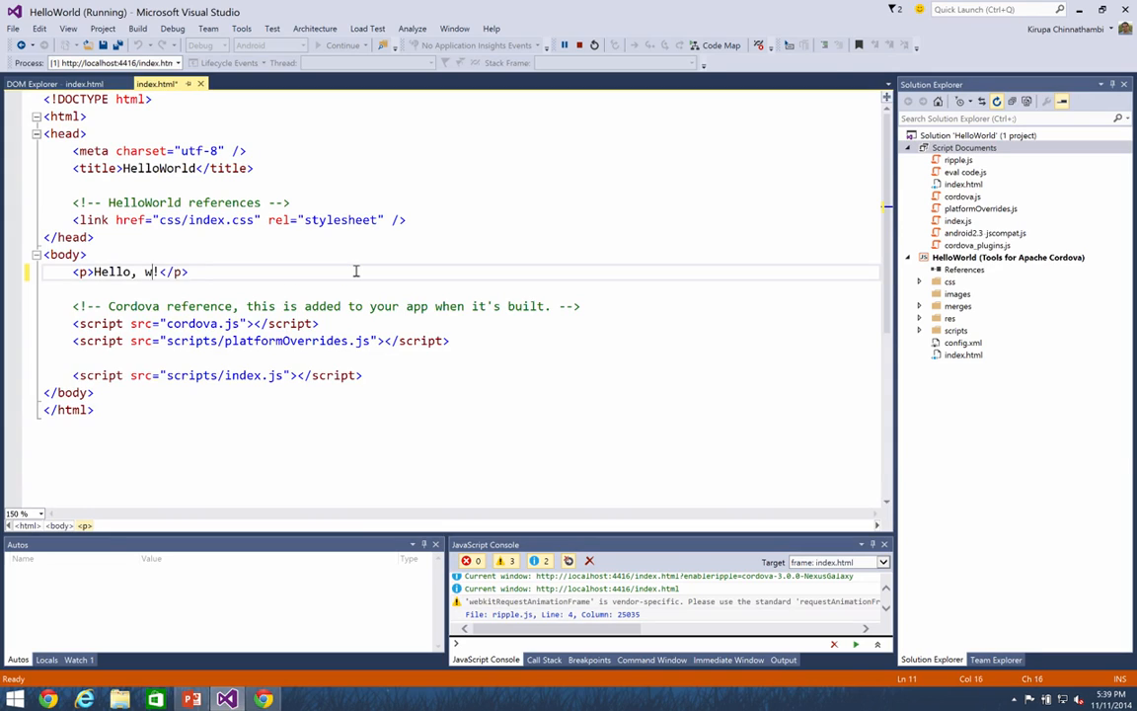
{"action": "type", "text": "orld"}
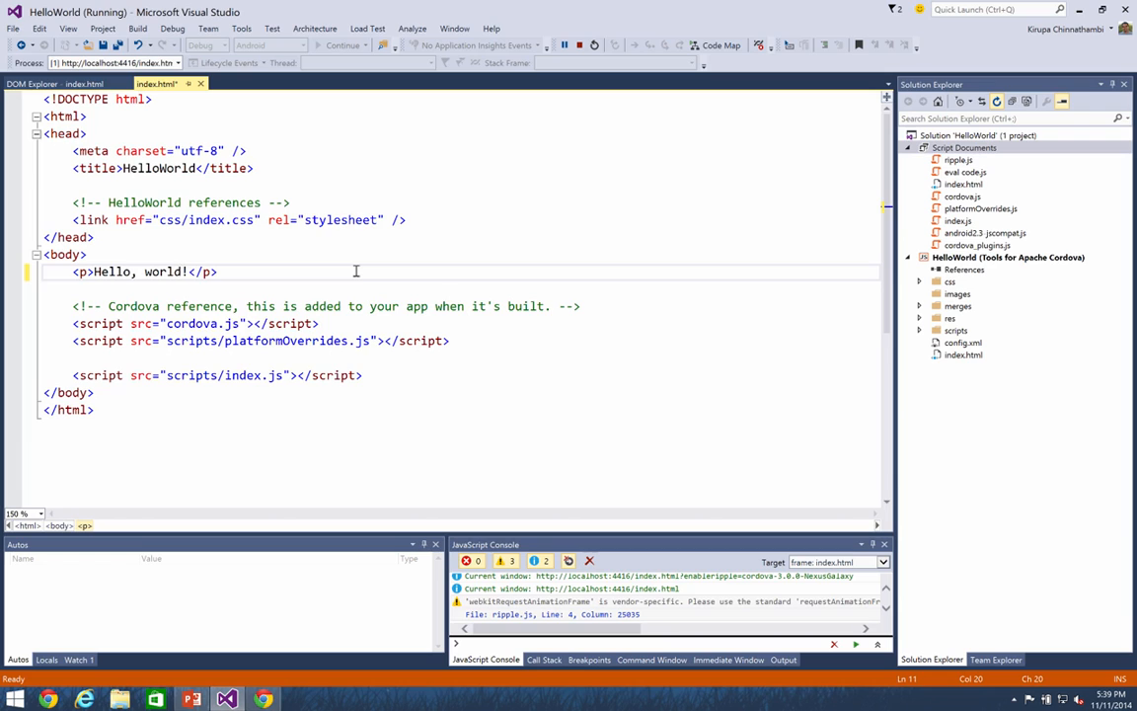